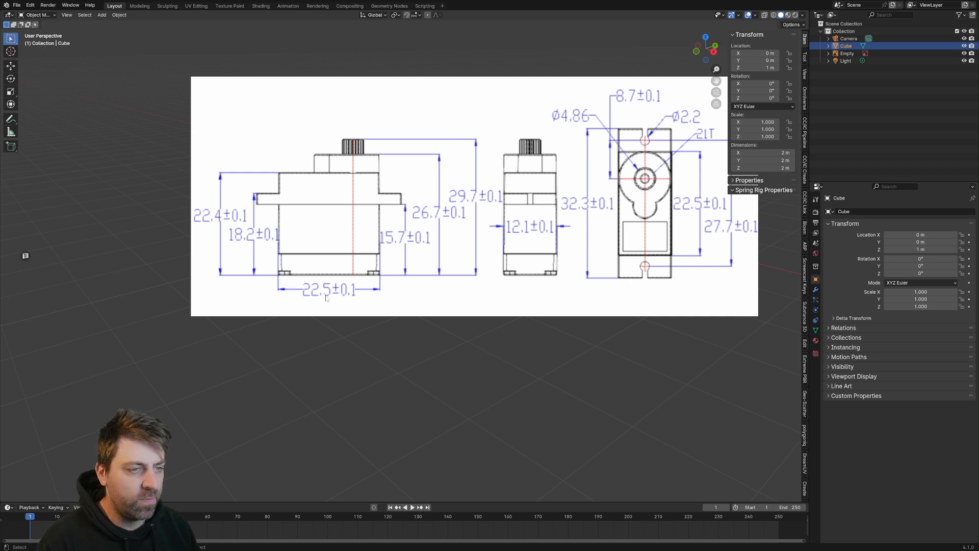
# Step: Switch the default cube into Edit Mode beside the servo reference drawing
pyautogui.press('Tab')
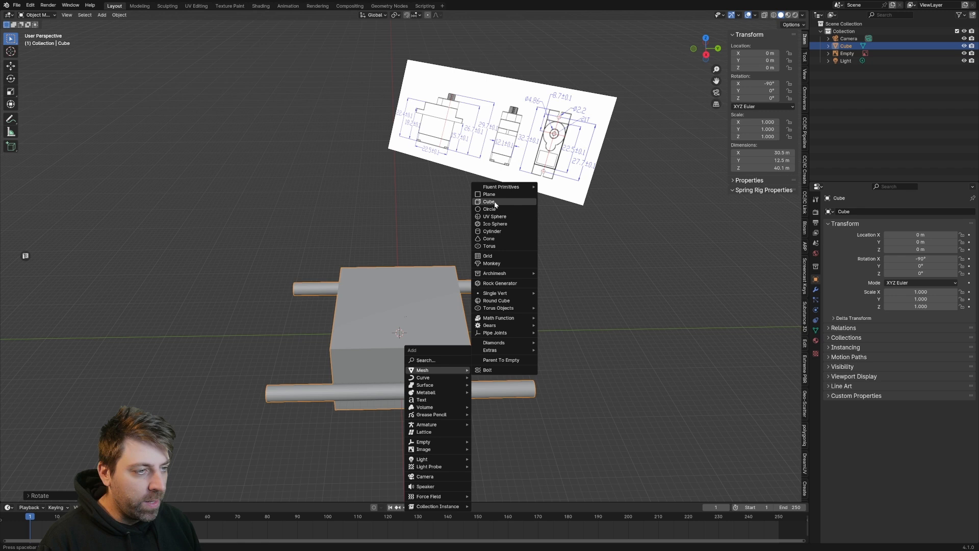
# Step: Add a second cube mesh to the scene for the mount bracket
pyautogui.click(489, 201)
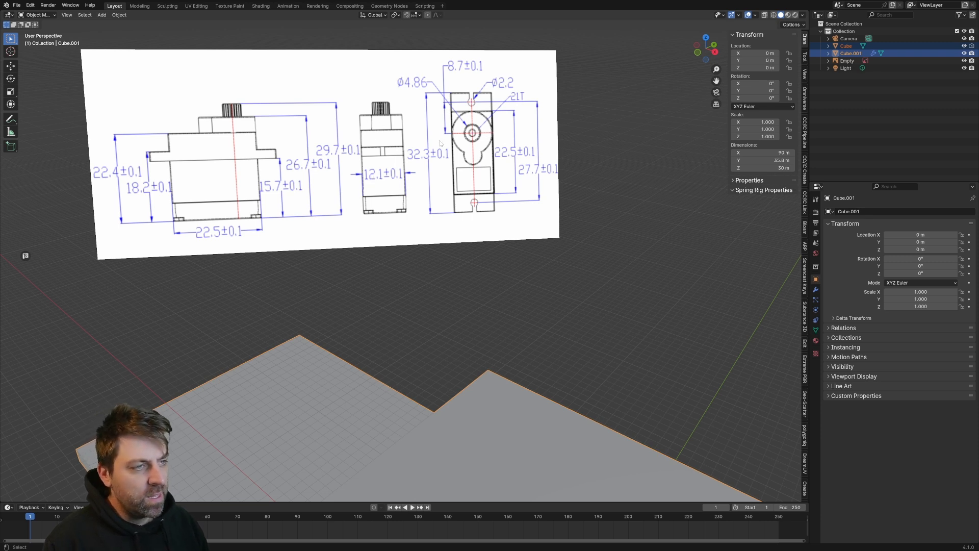
pyautogui.moveTo(473, 141)
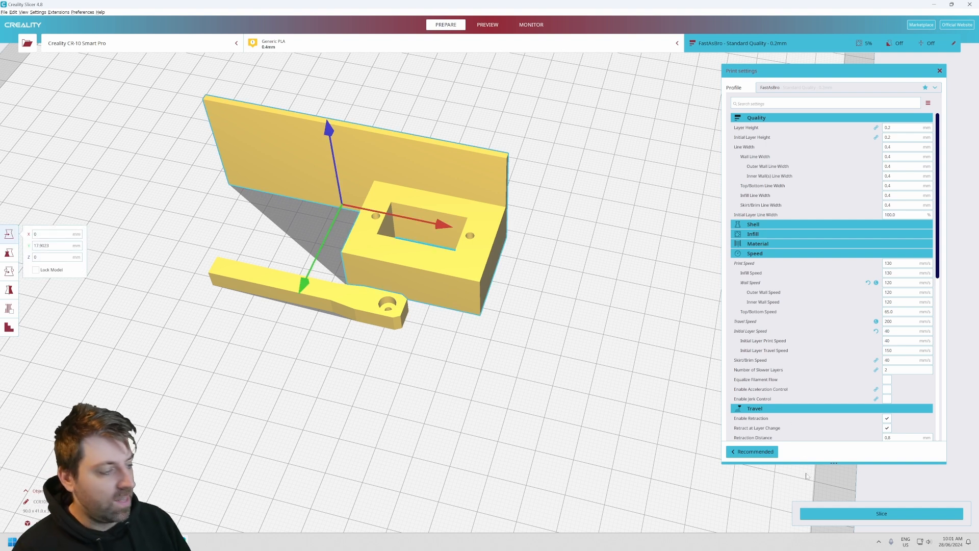
# Step: Slice the bracket, giving about a 1 hour 3 minute print estimate
pyautogui.click(881, 513)
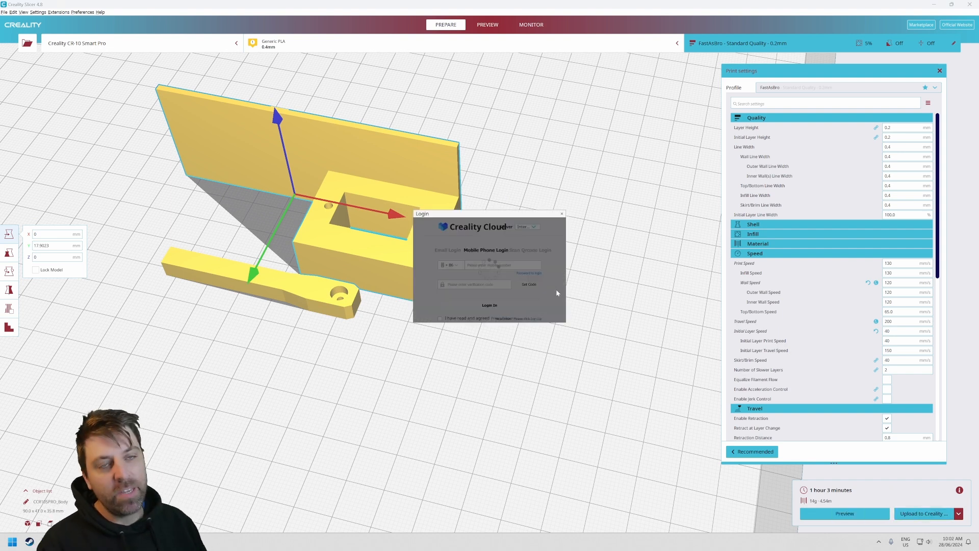